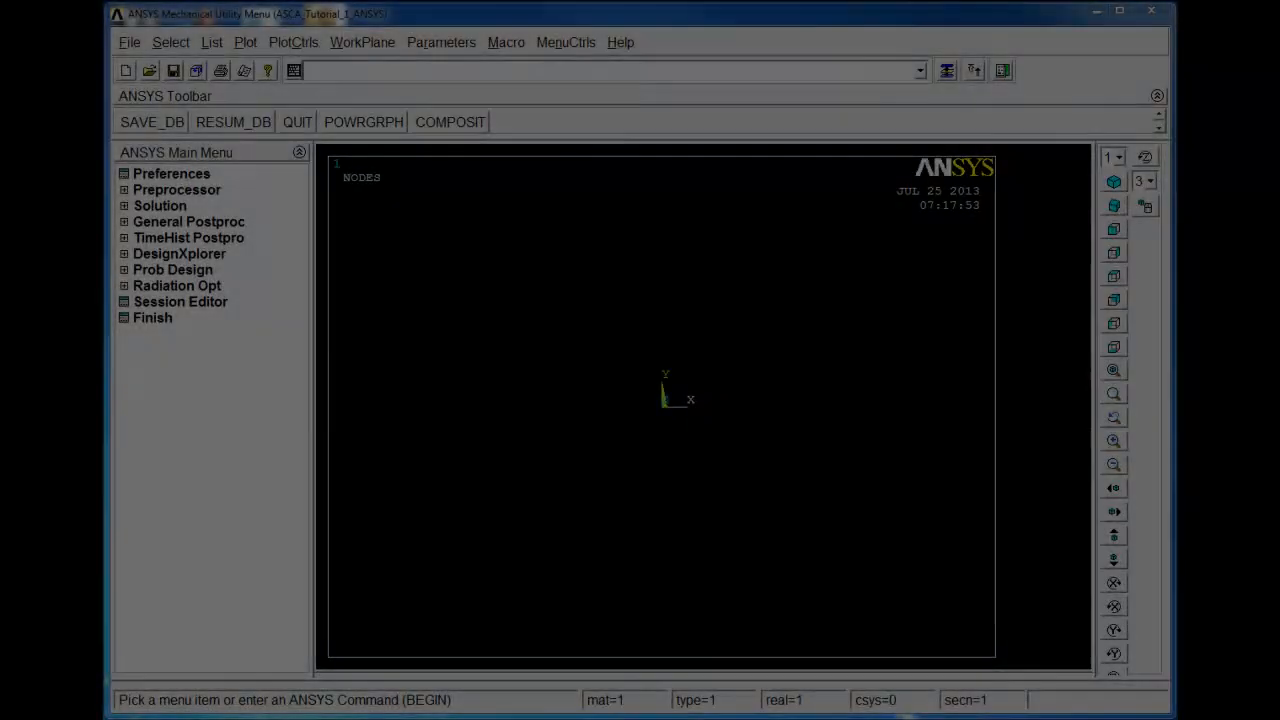
mouse_move(468, 122)
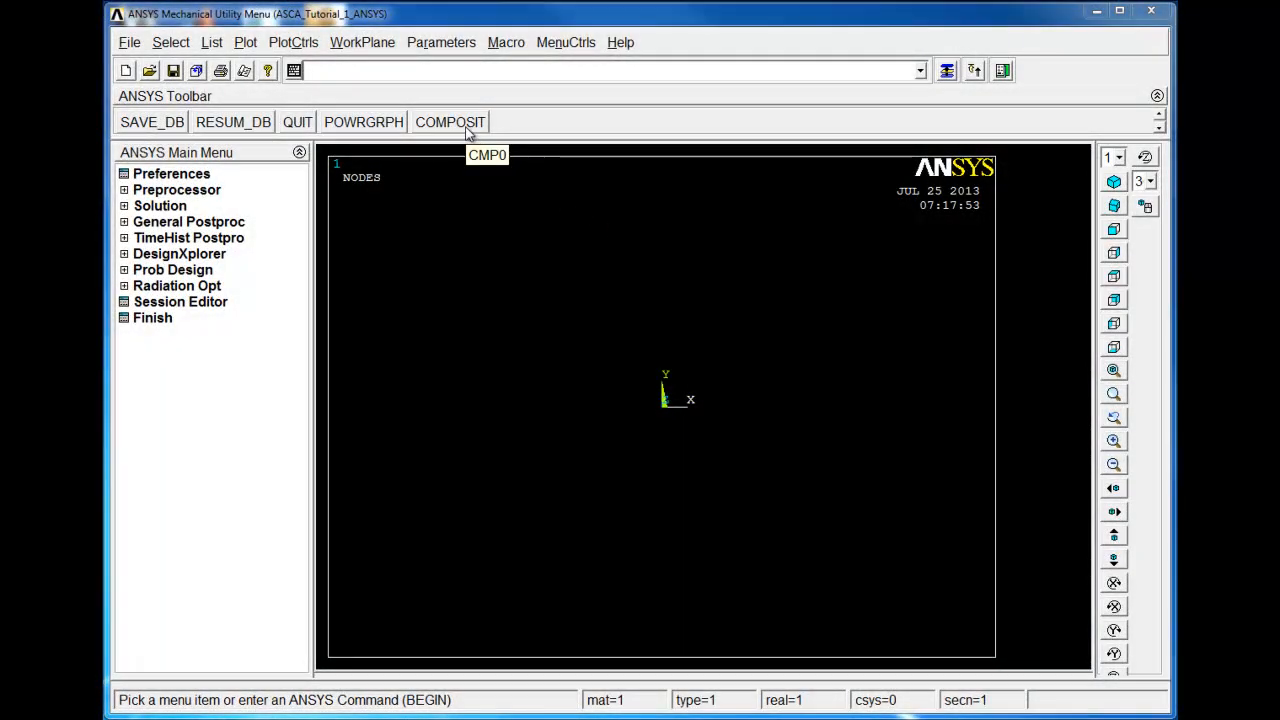
- Run the COMPOSIT analysis, read the last result set, and show the force-versus-time graph
left_click(450, 121)
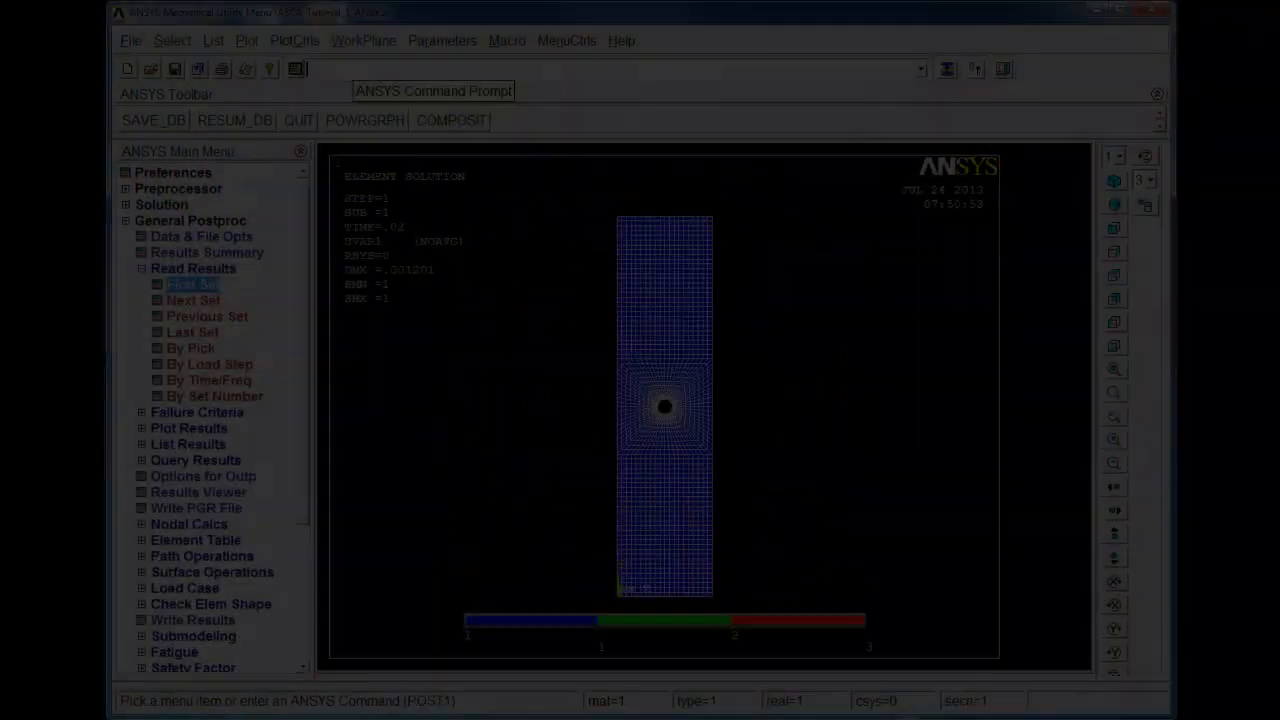
left_click(246, 40)
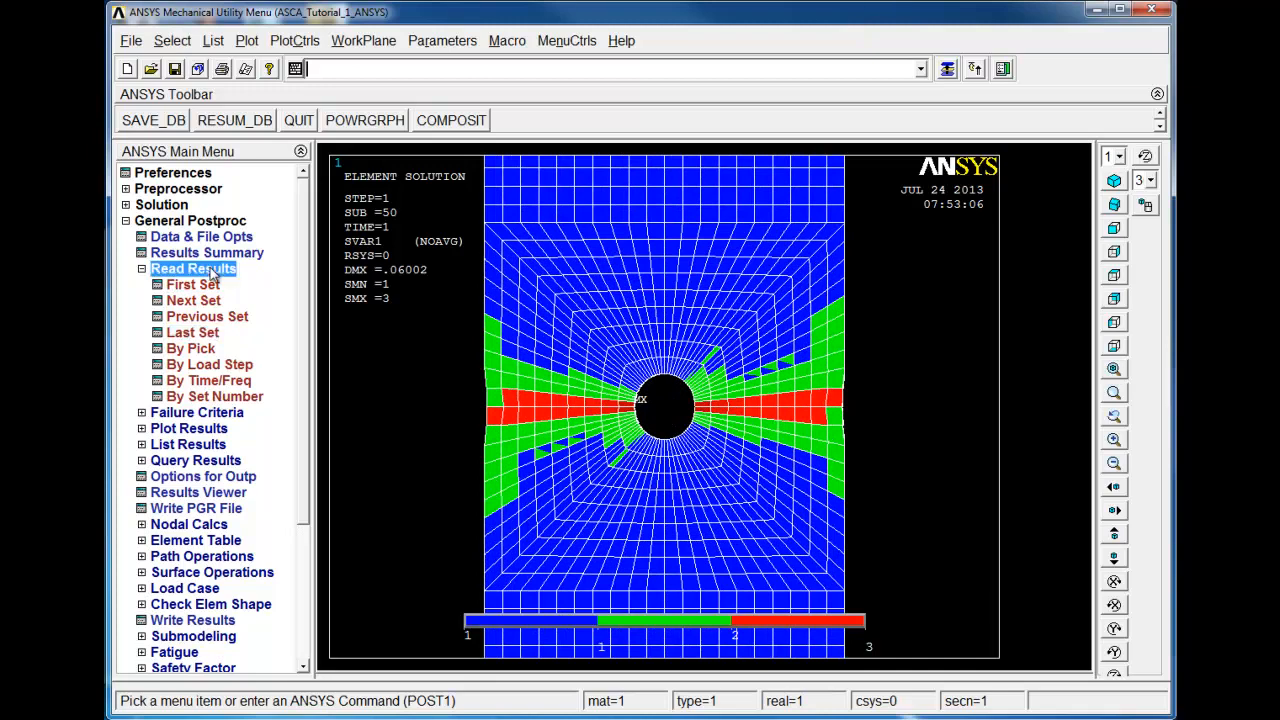
left_click(190, 236)
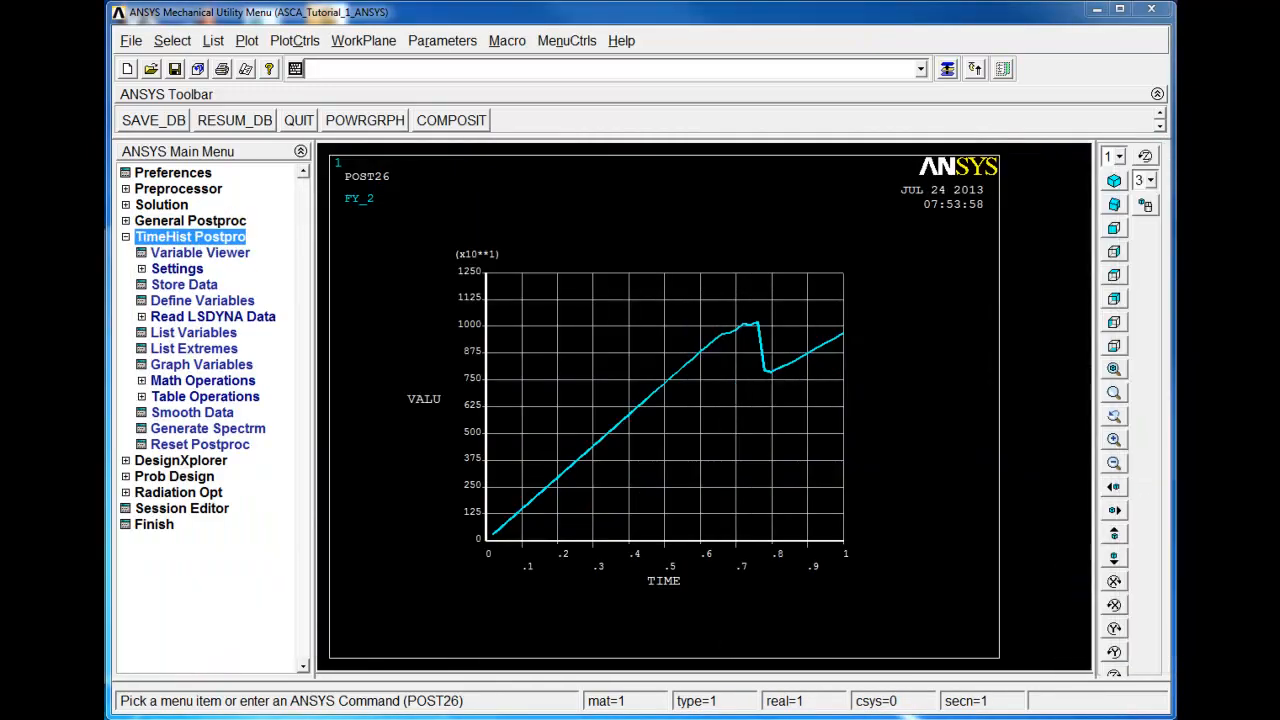
mouse_move(570, 517)
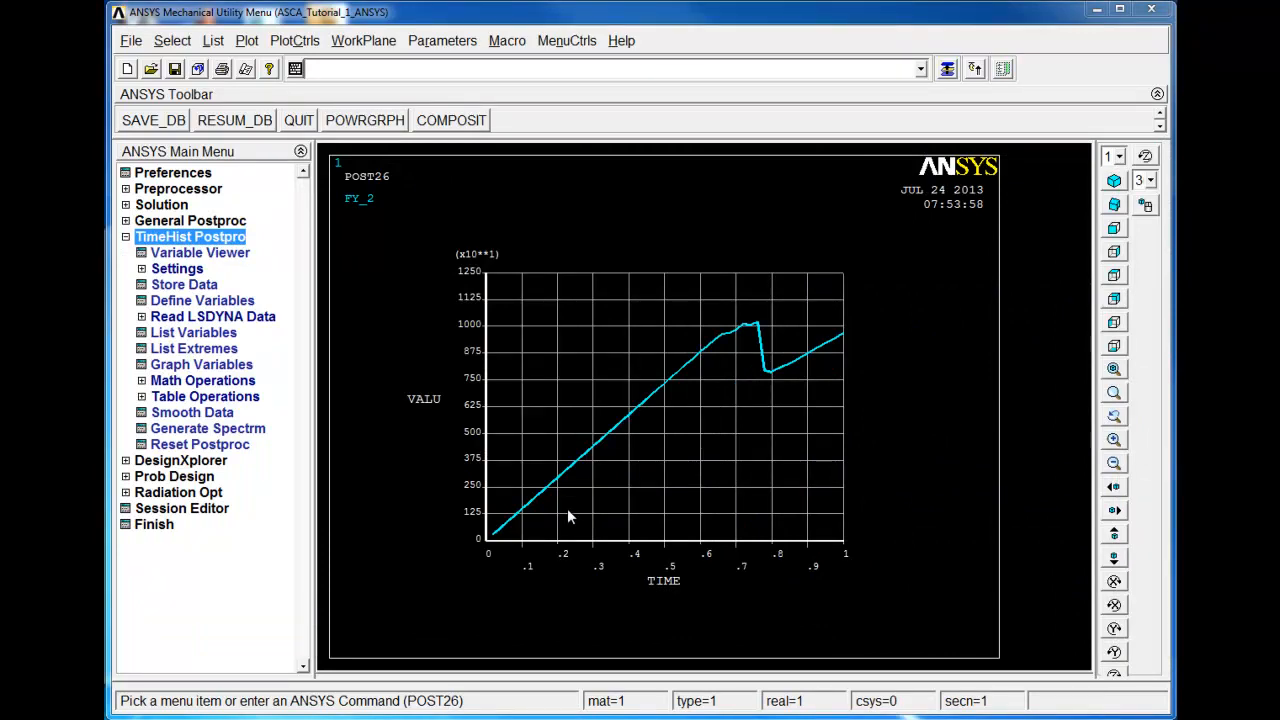
mouse_move(643, 413)
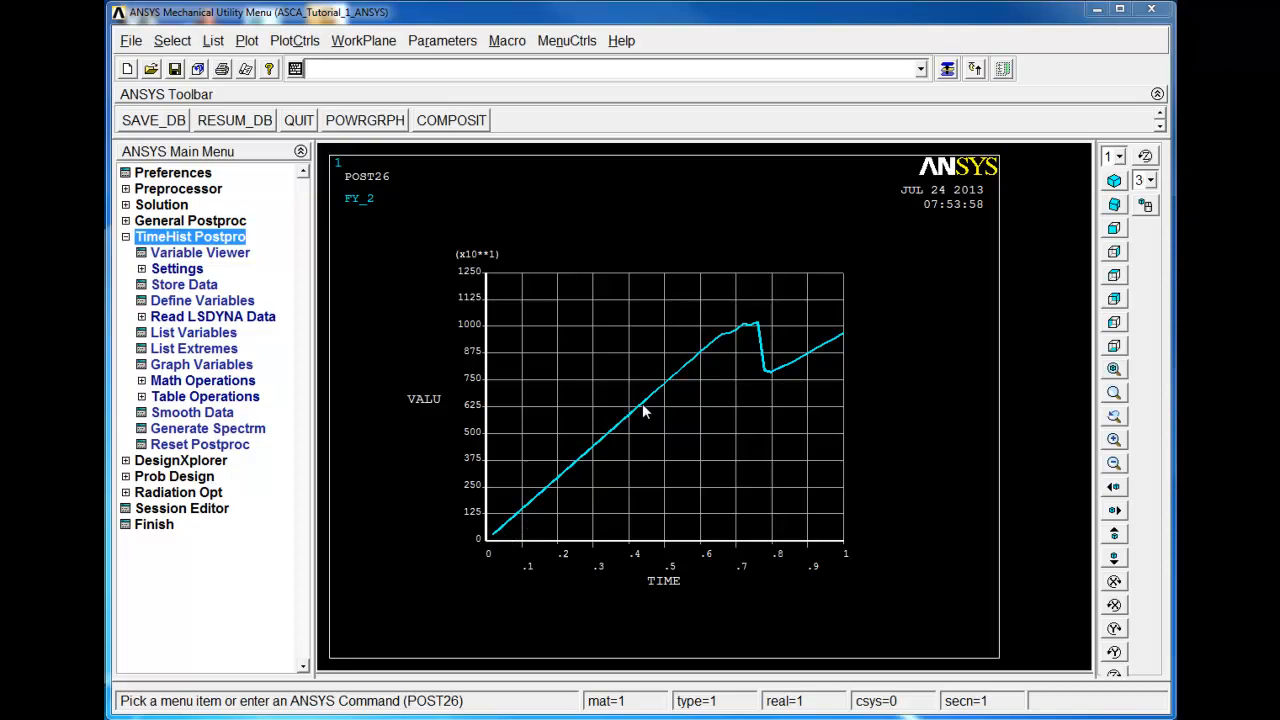
mouse_move(884, 418)
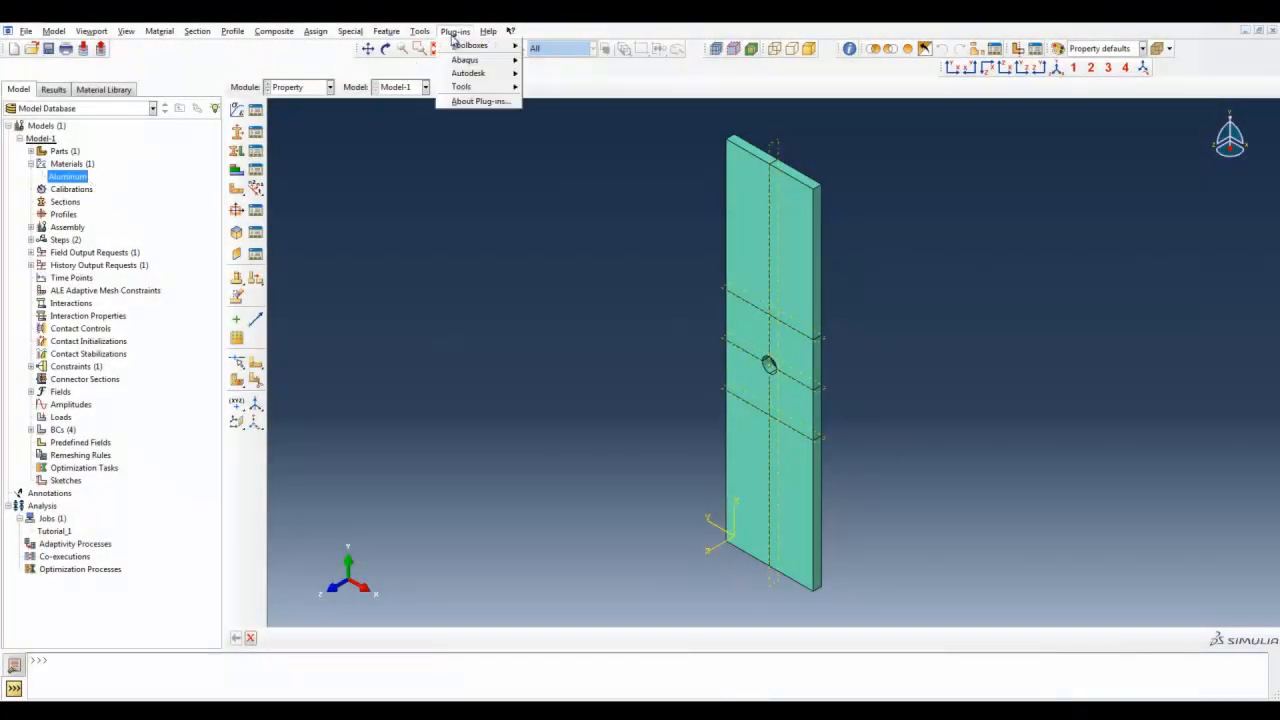
mouse_move(470, 73)
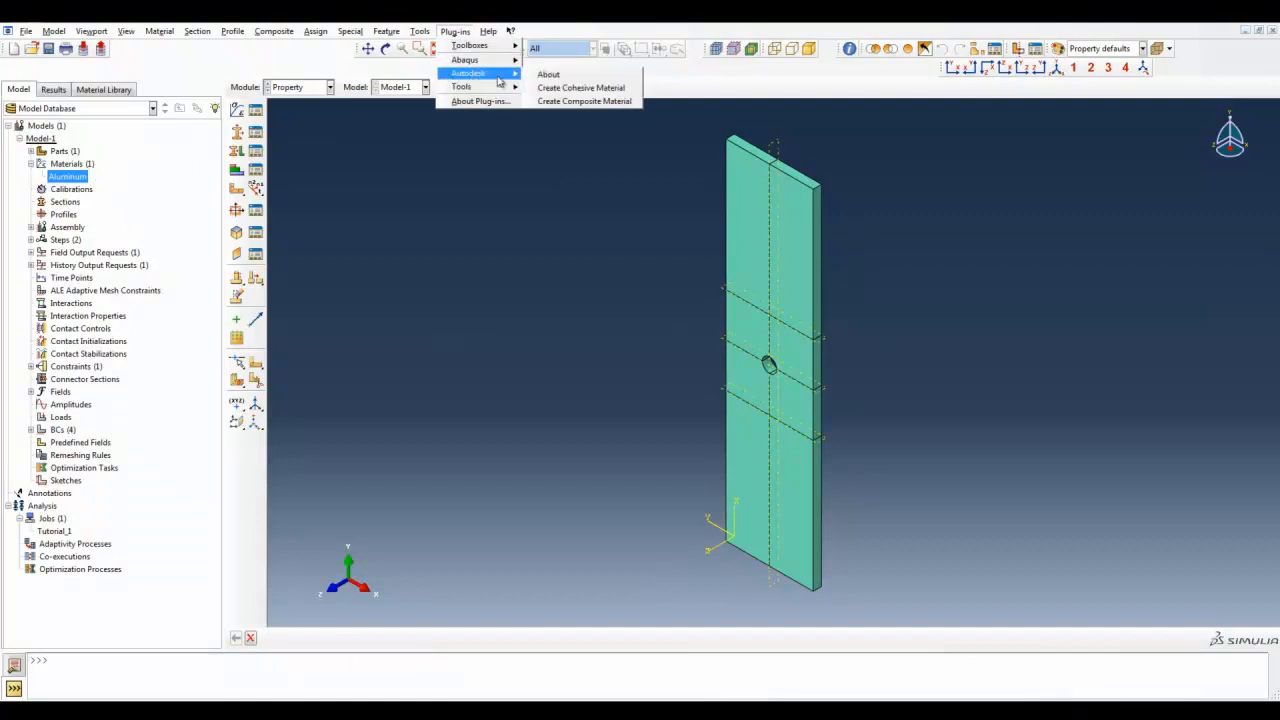
mouse_move(584, 101)
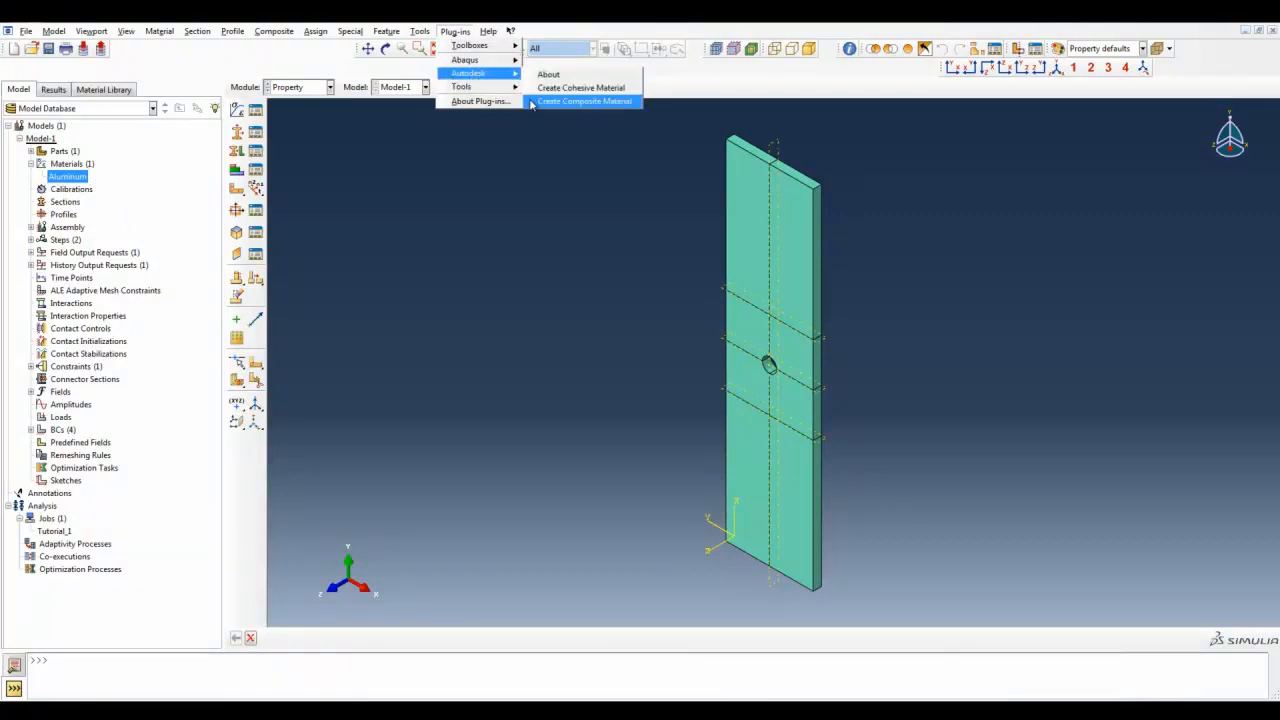
- Create a composite material from the library by choosing IM7_8552 and confirming
left_click(584, 101)
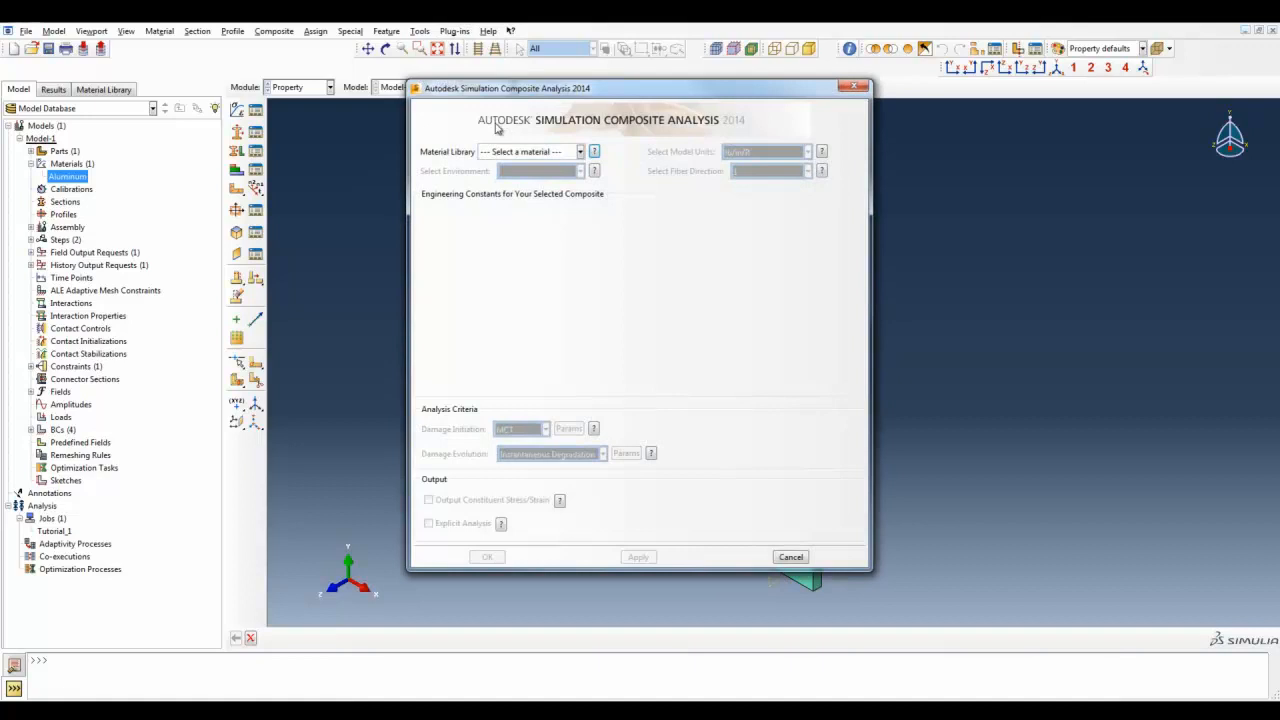
left_click(579, 151)
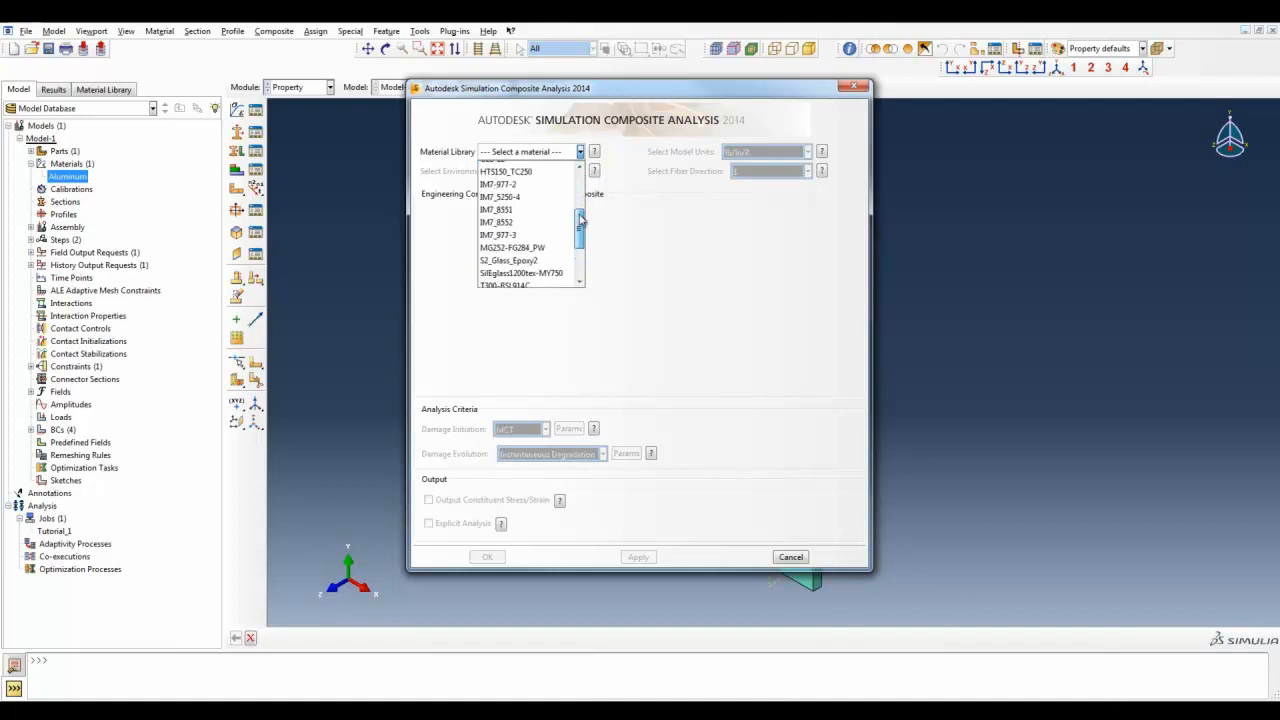
left_click(487, 221)
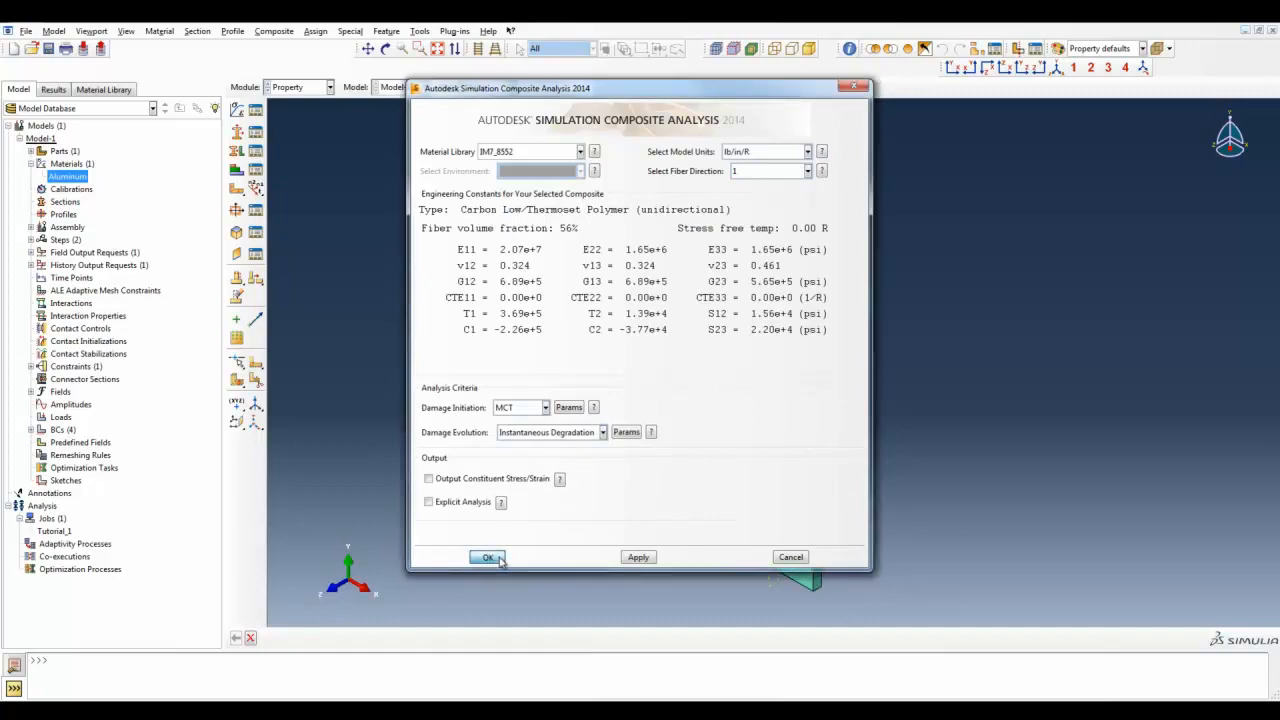
left_click(487, 557)
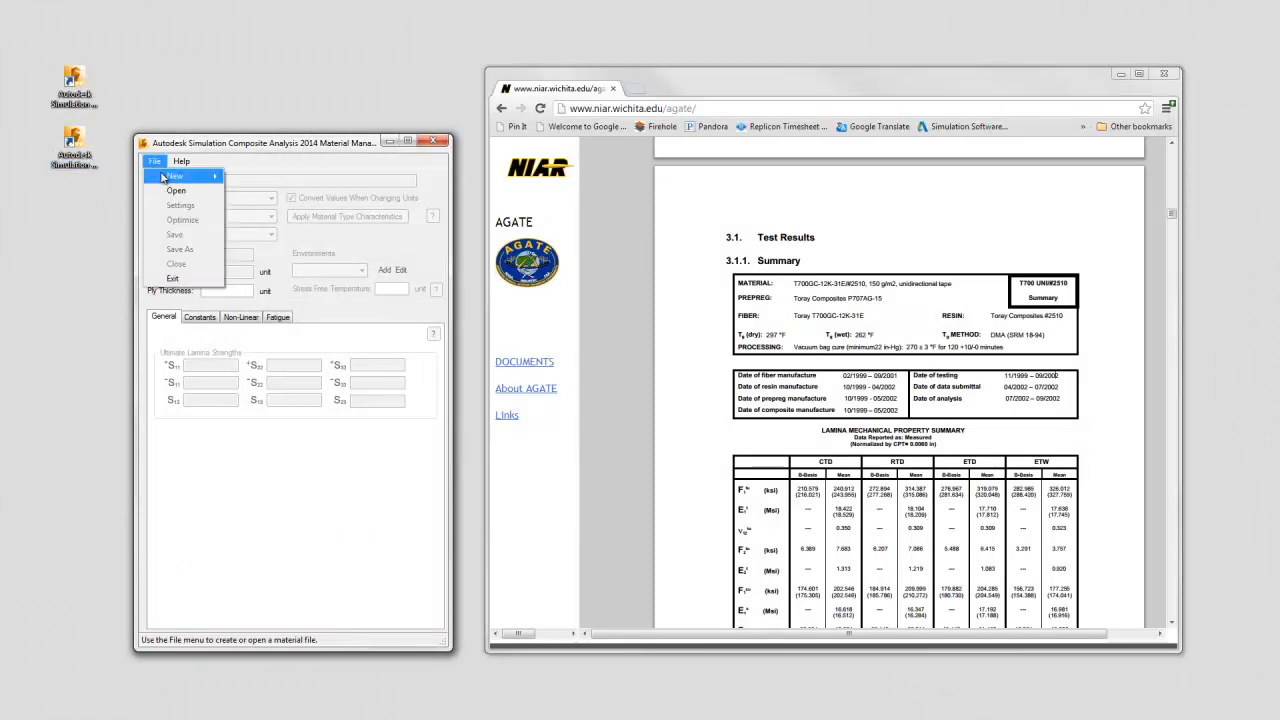
- Create material T700_2510 in lb/in/R units with Carbon Intermediate fiber type
left_click(174, 175)
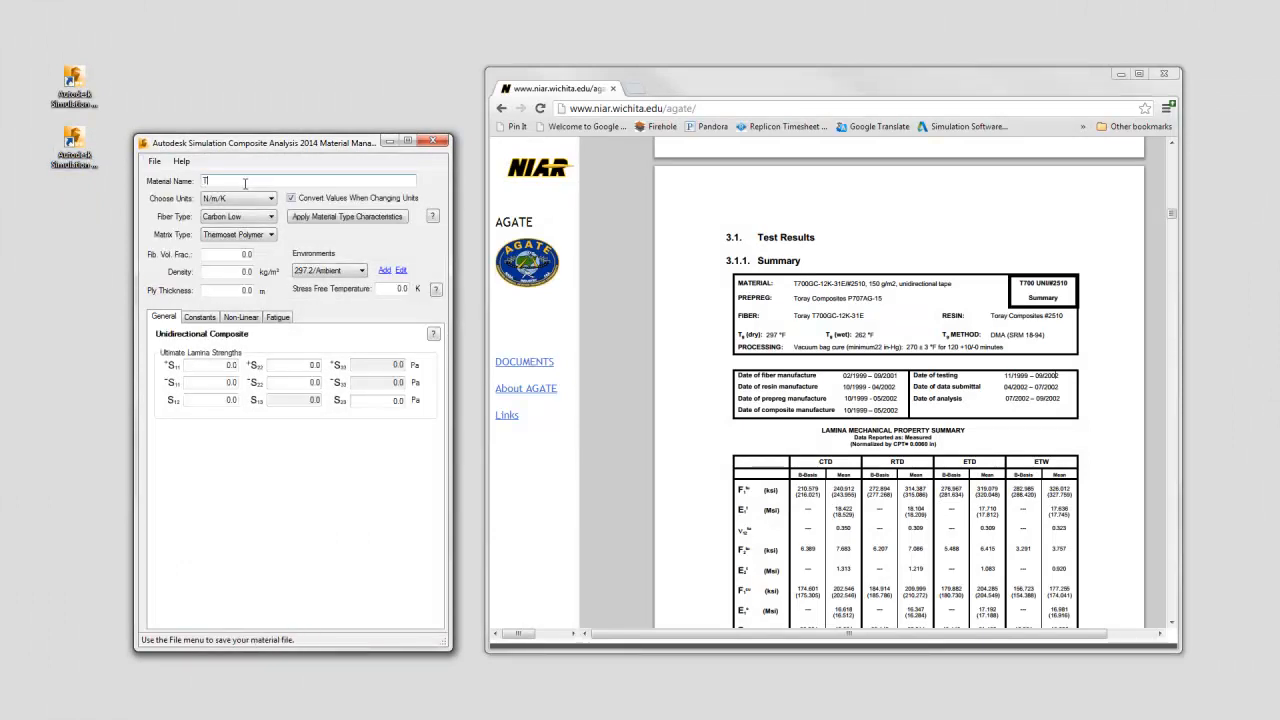
type("T700_2510")
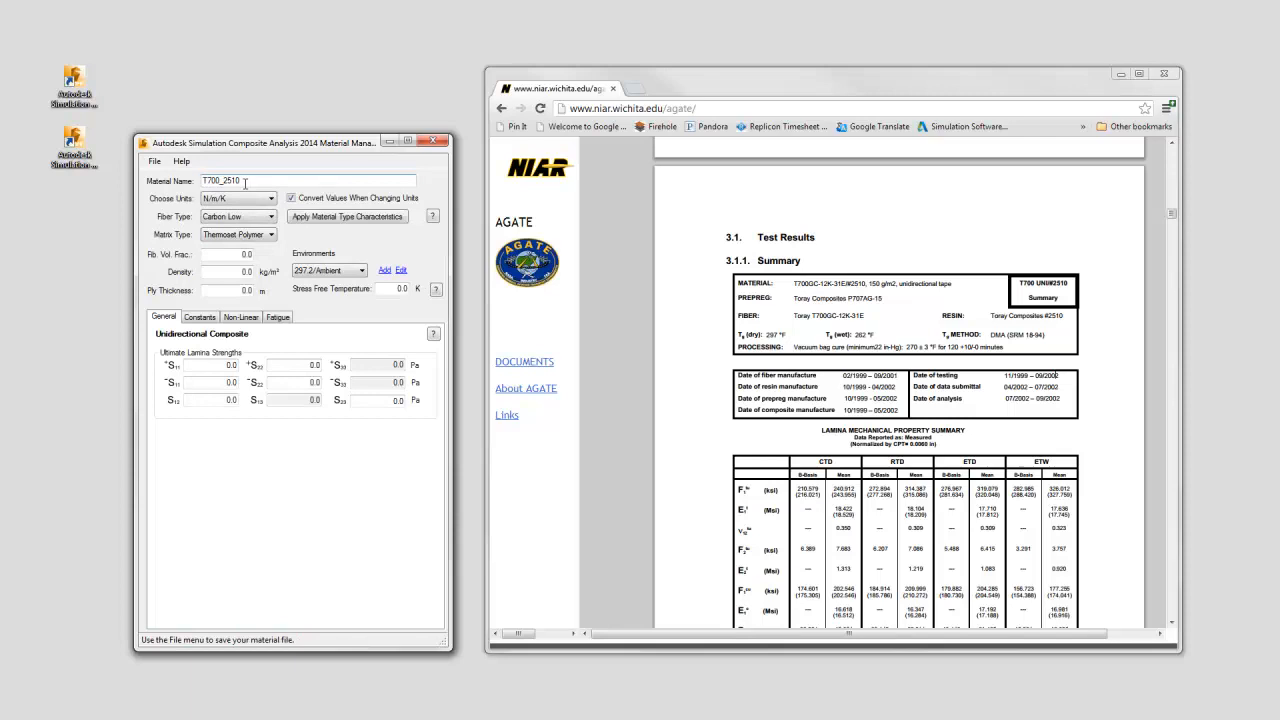
left_click(238, 197)
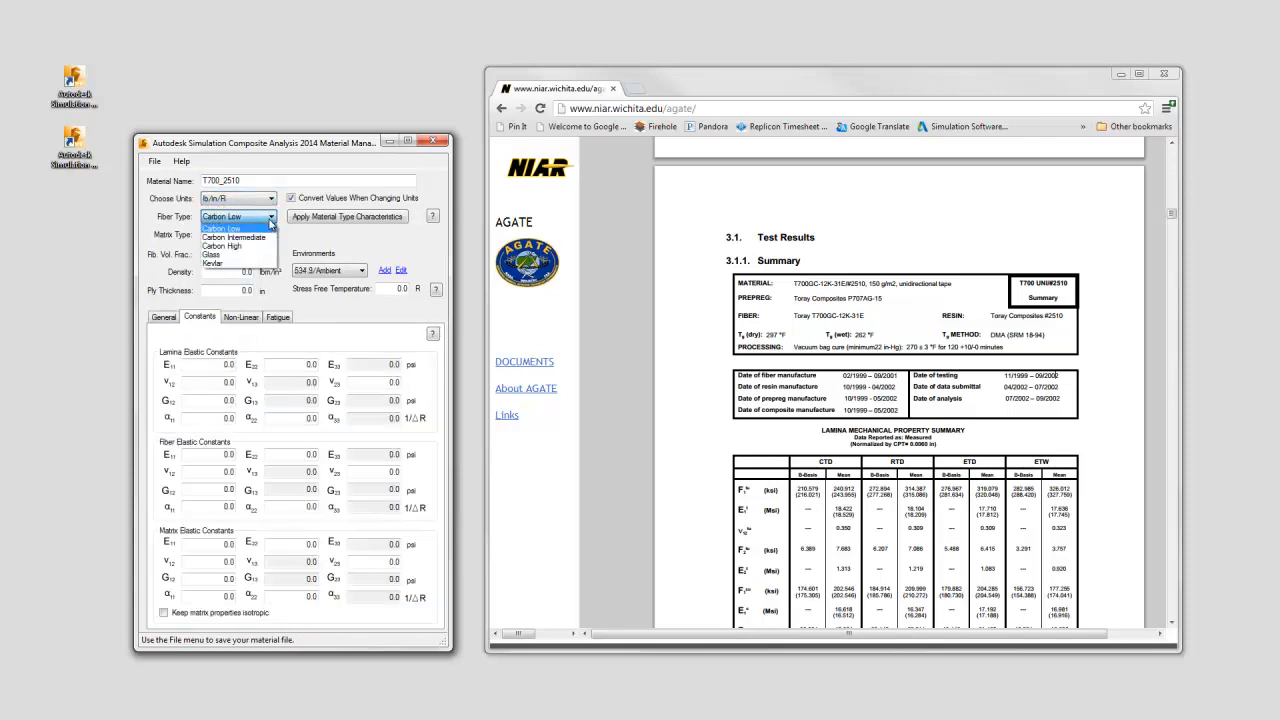
left_click(230, 237)
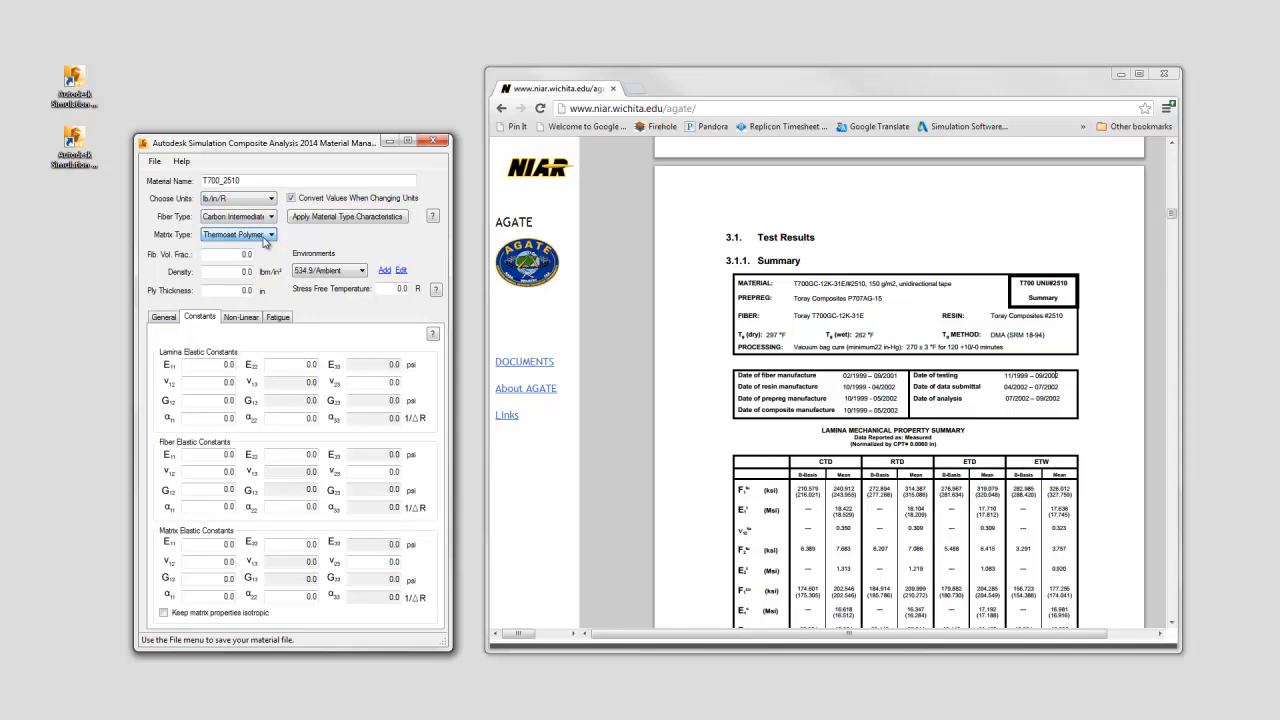
left_click(347, 216)
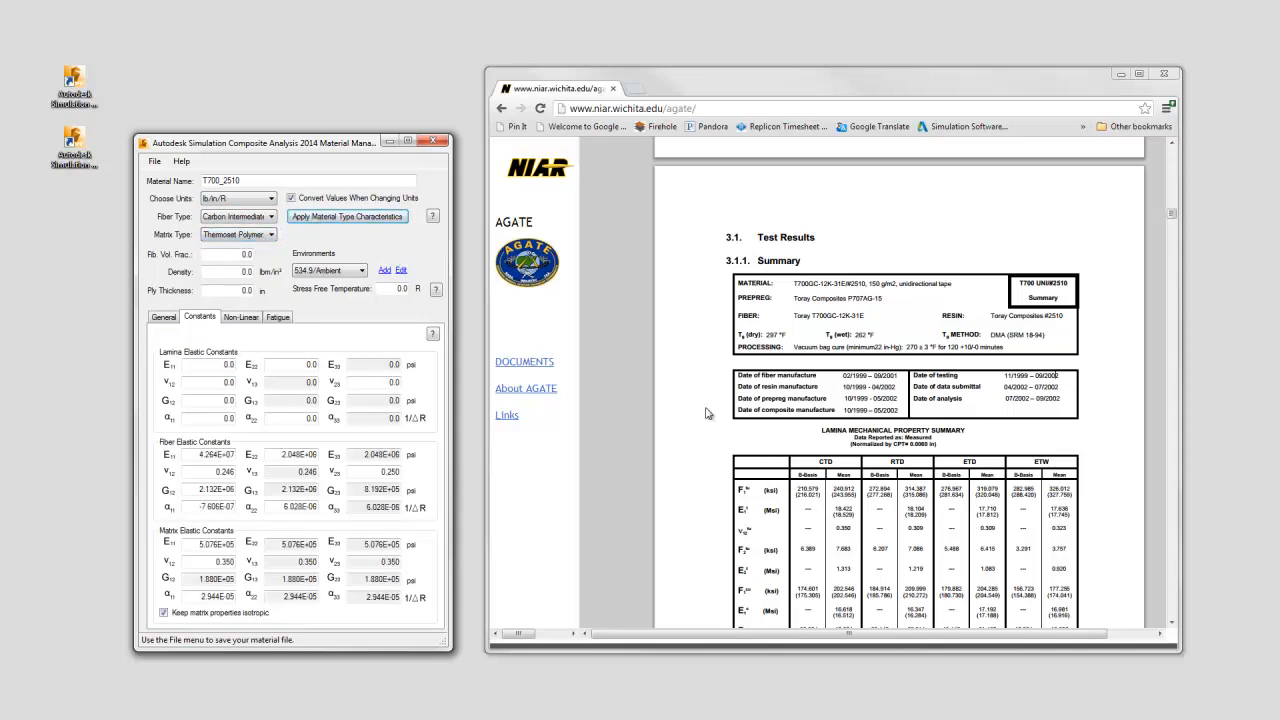
left_click(155, 161)
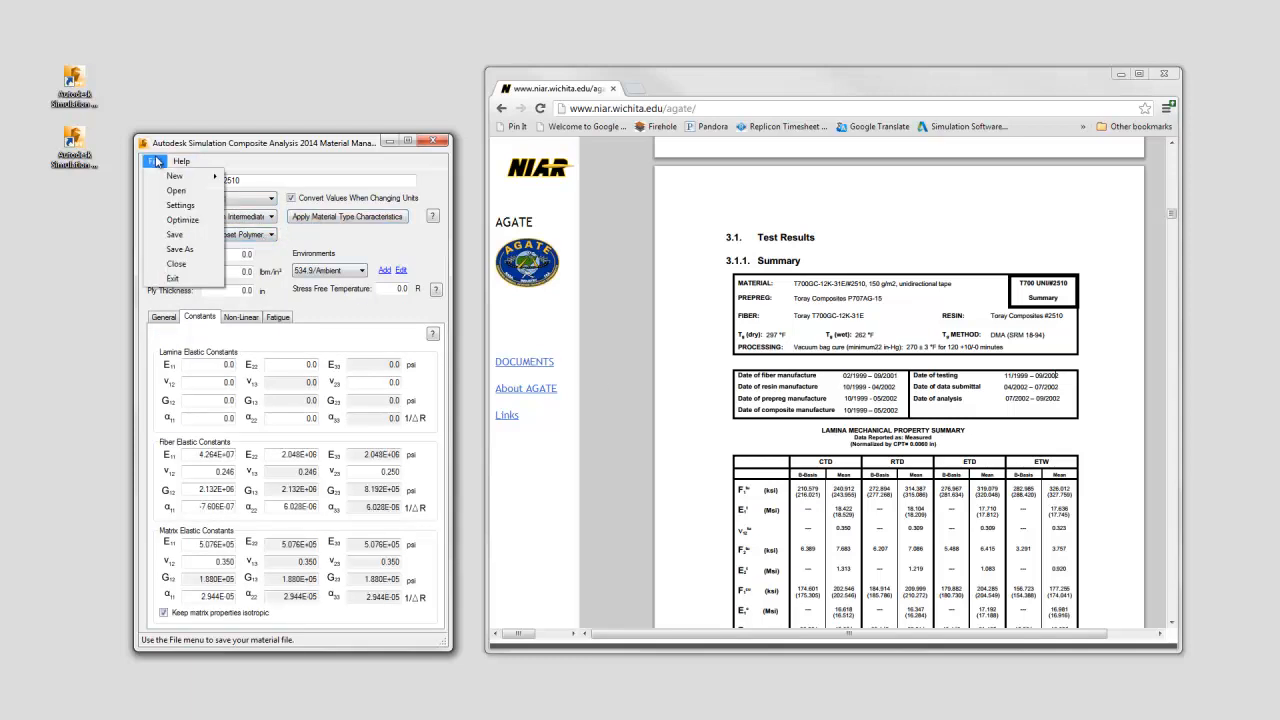
mouse_move(180, 249)
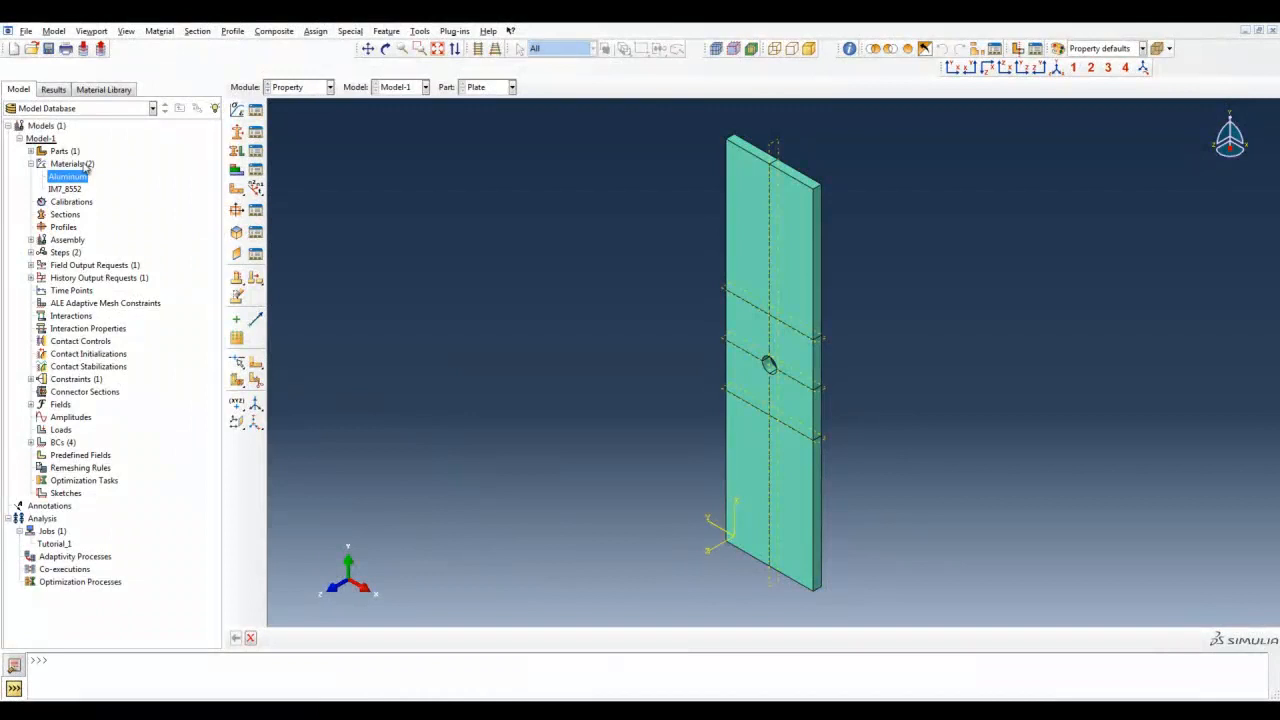
- Open the plate analysis results and contour the SDV1 failure variable
left_click(330, 87)
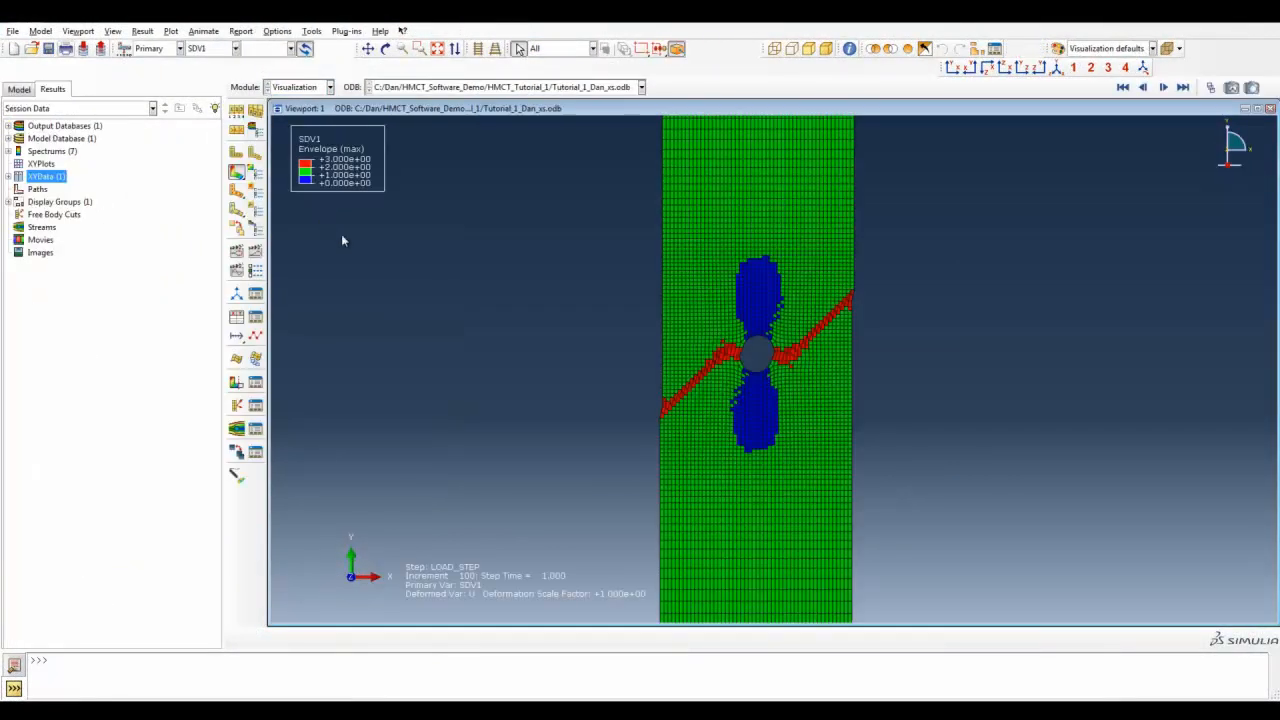
mouse_move(777, 425)
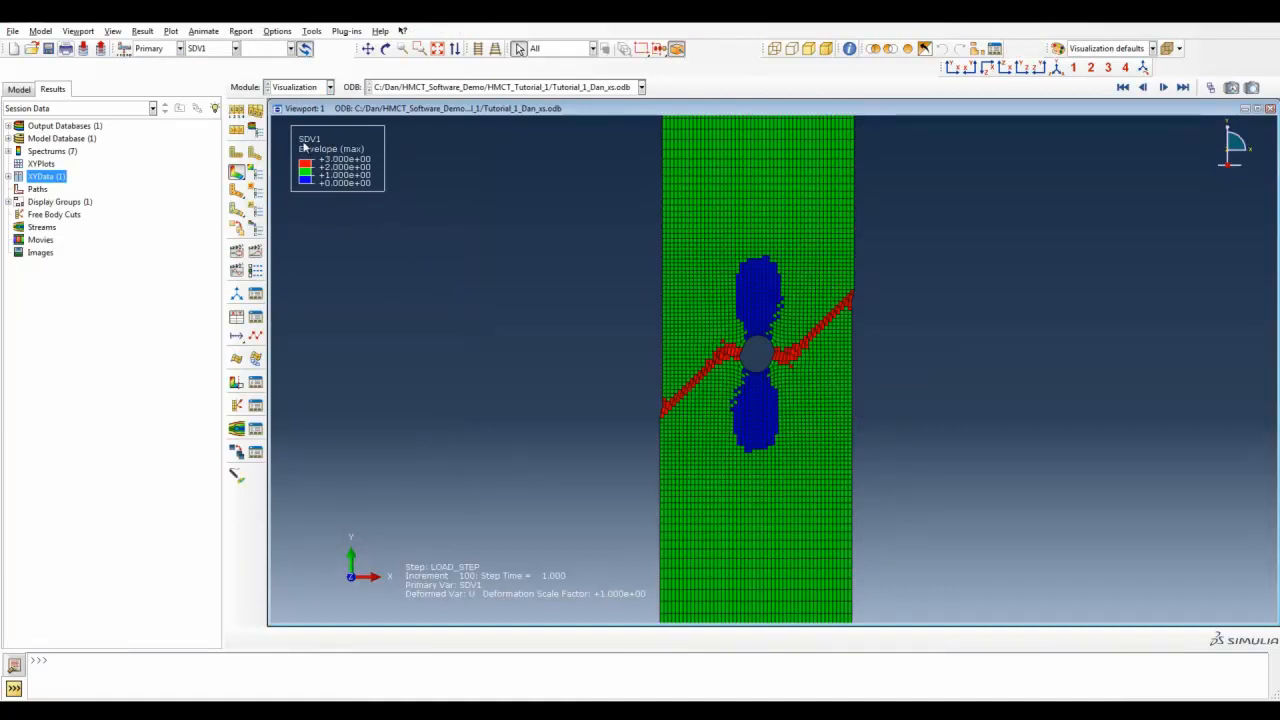
left_click(232, 48)
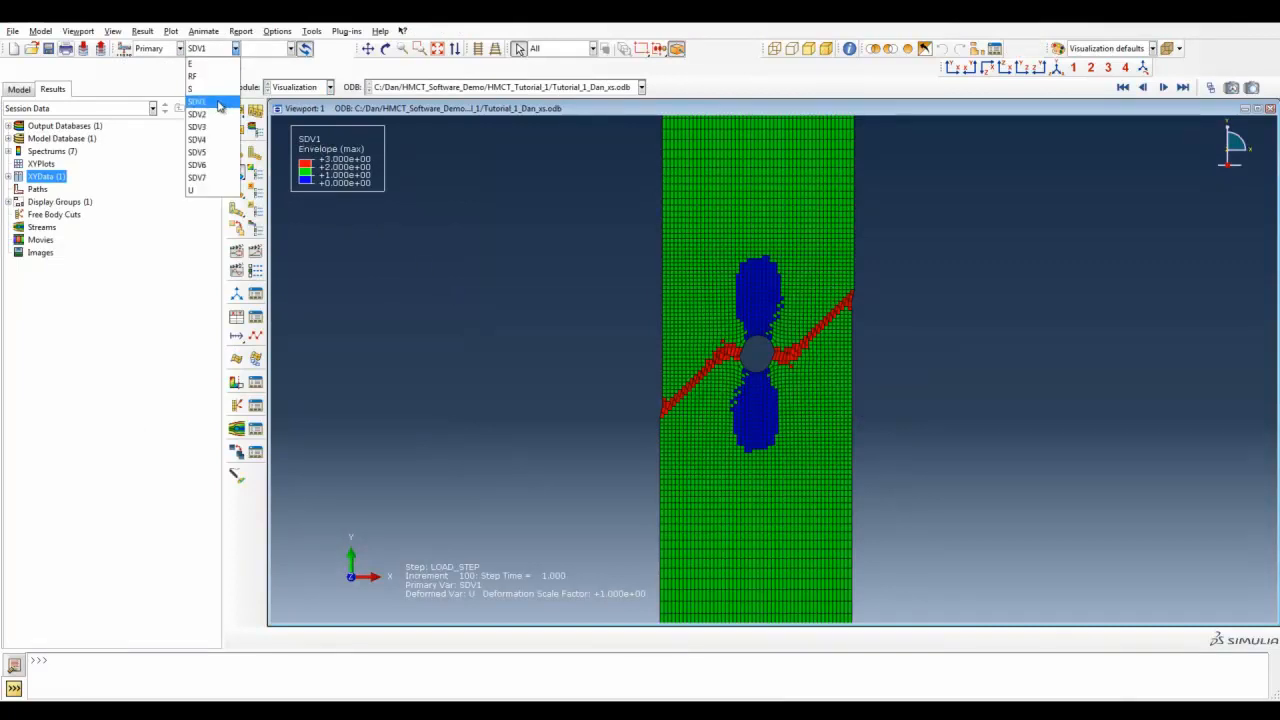
left_click(197, 99)
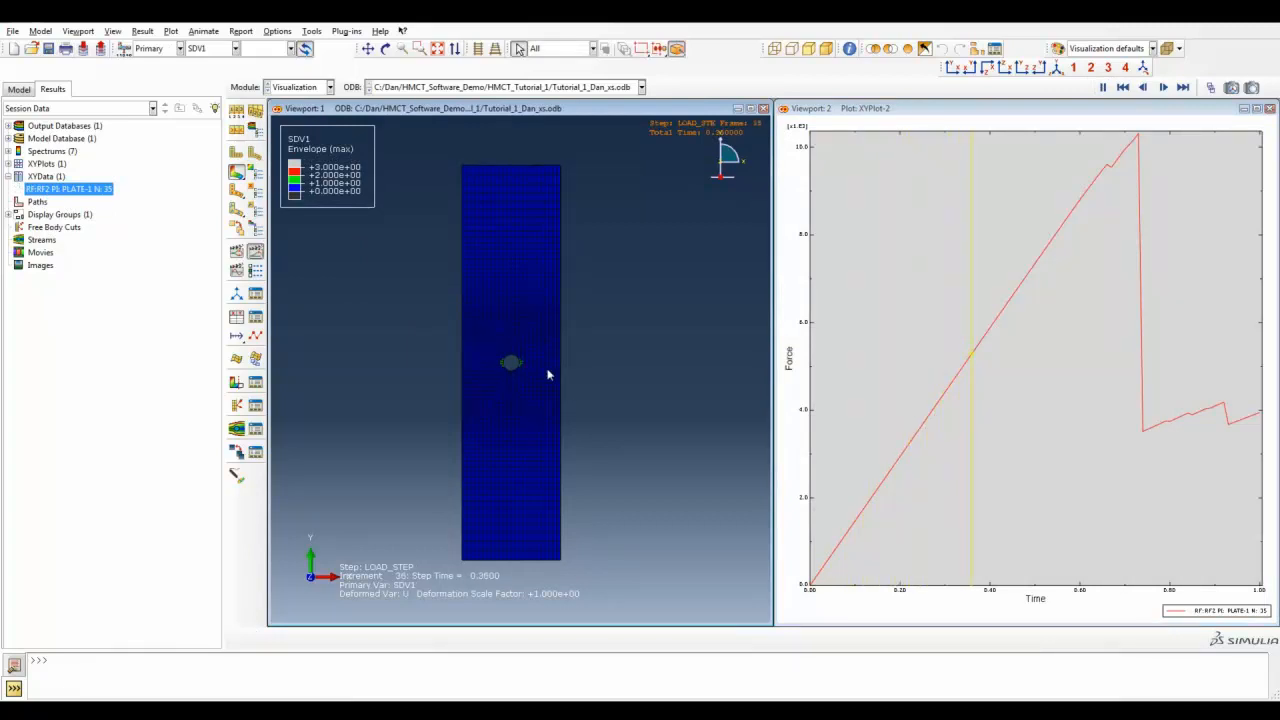
- Play the animation of the SDV2 damage contour alongside the XYPlot-2 force curve
left_click(1100, 87)
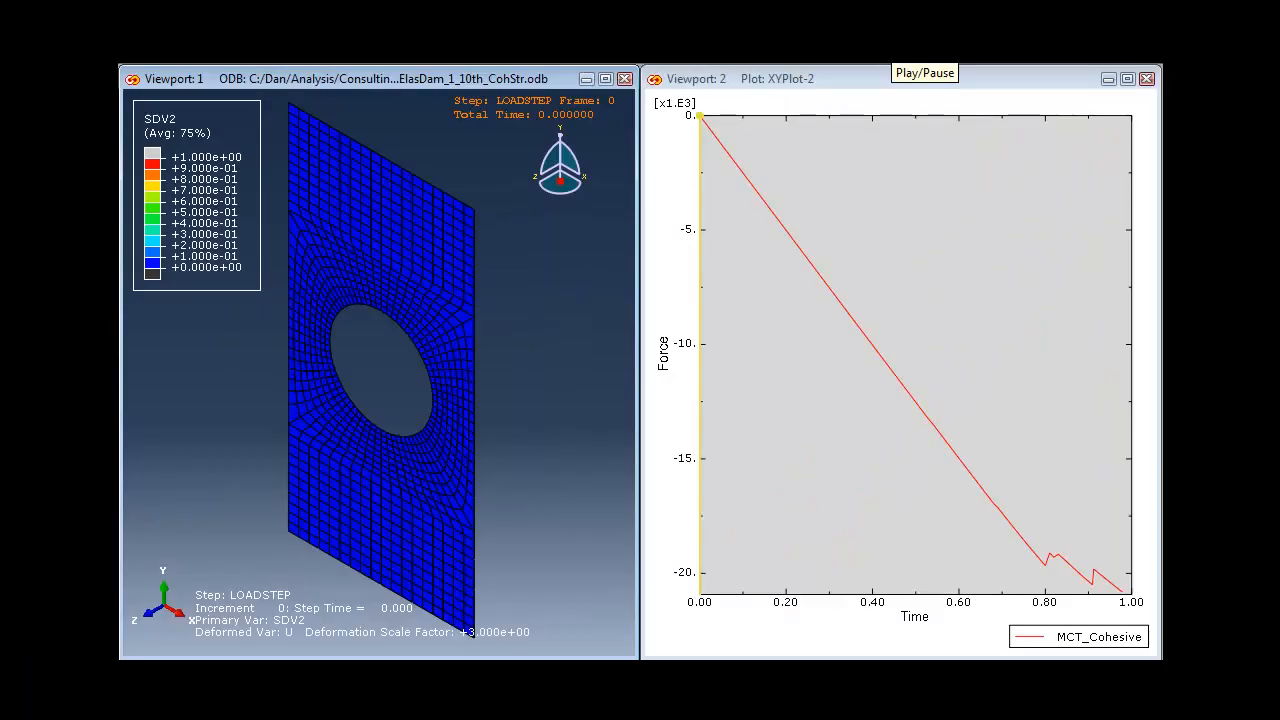
left_click(924, 72)
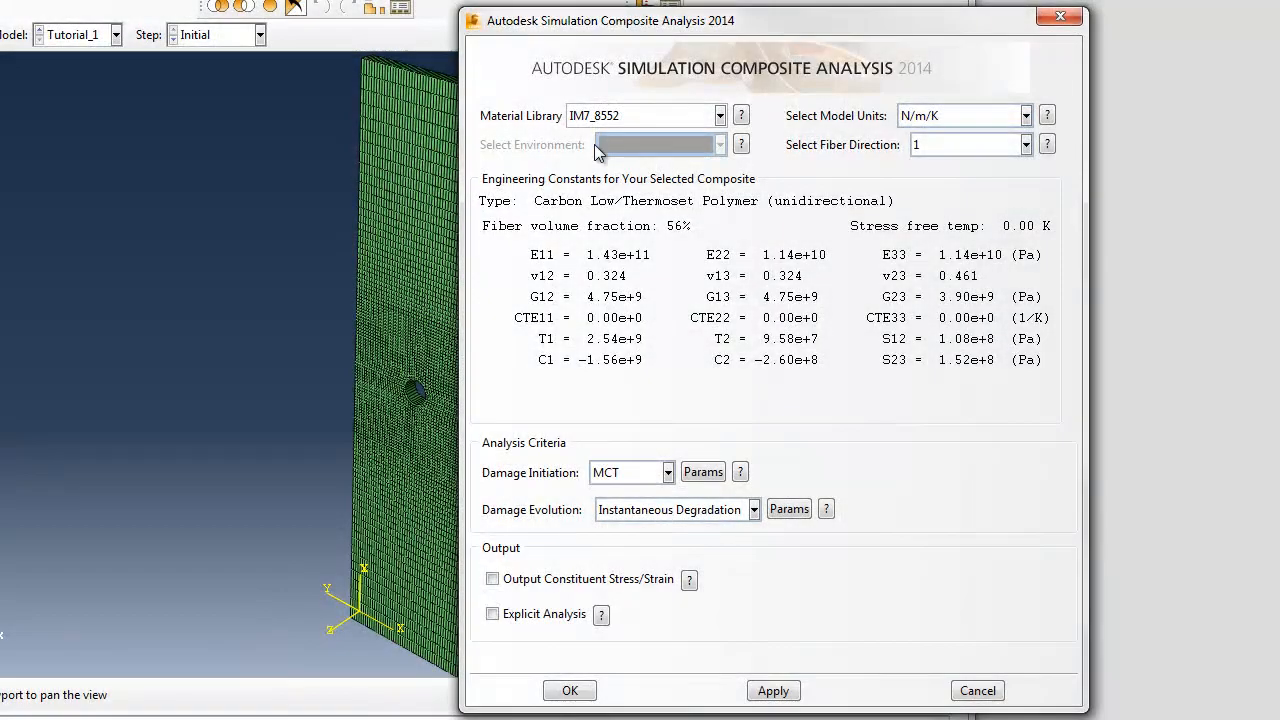
mouse_move(662, 462)
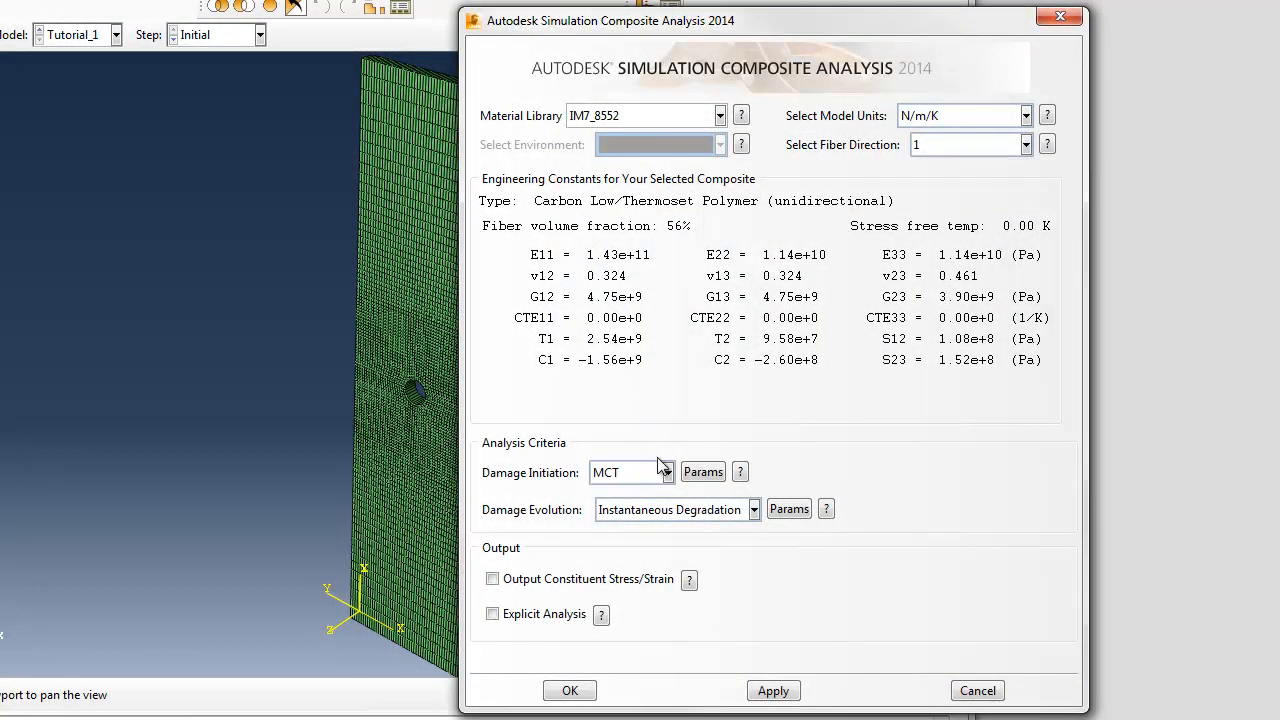
- Set damage initiation to MCT and damage evolution to Instantaneous Degradation
left_click(667, 472)
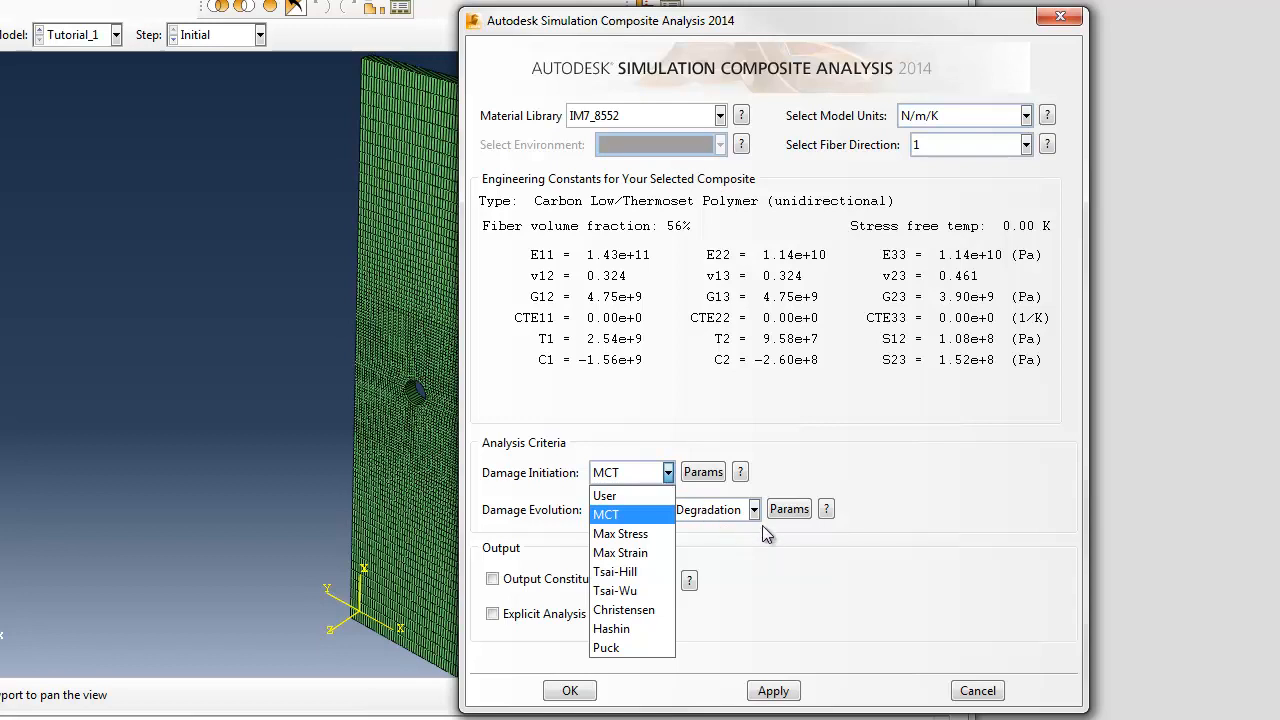
left_click(605, 514)
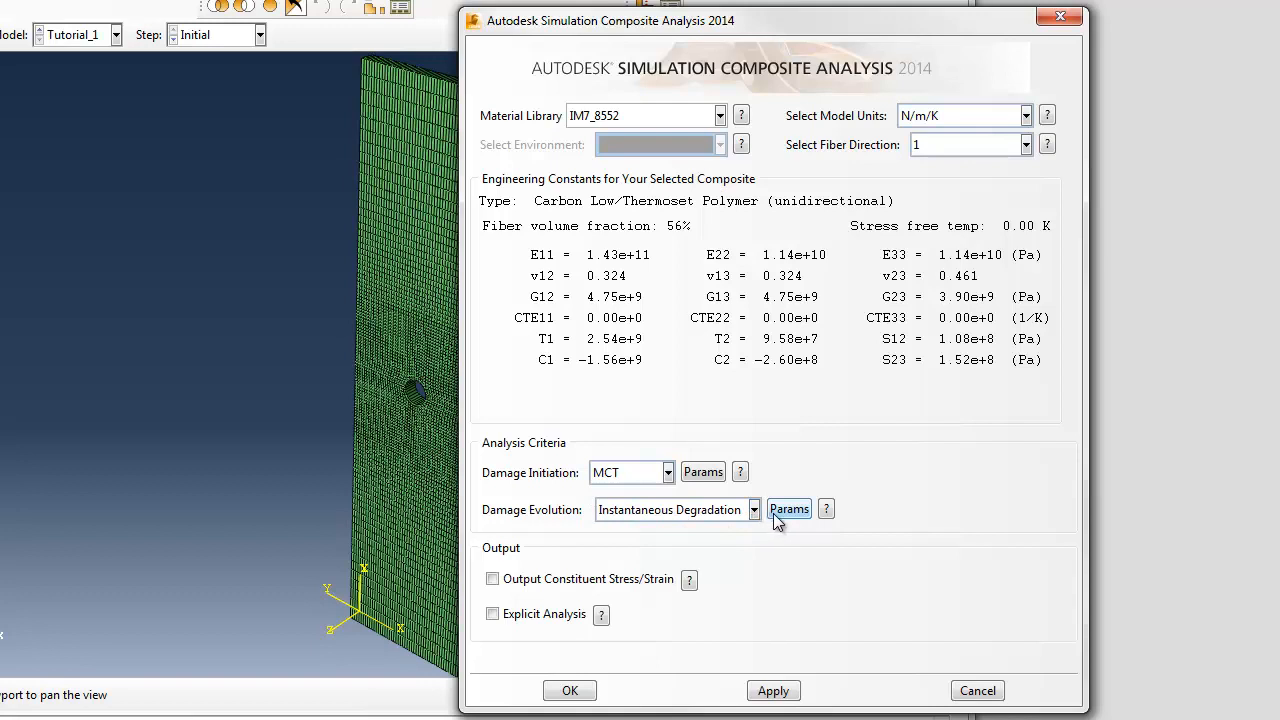
left_click(752, 509)
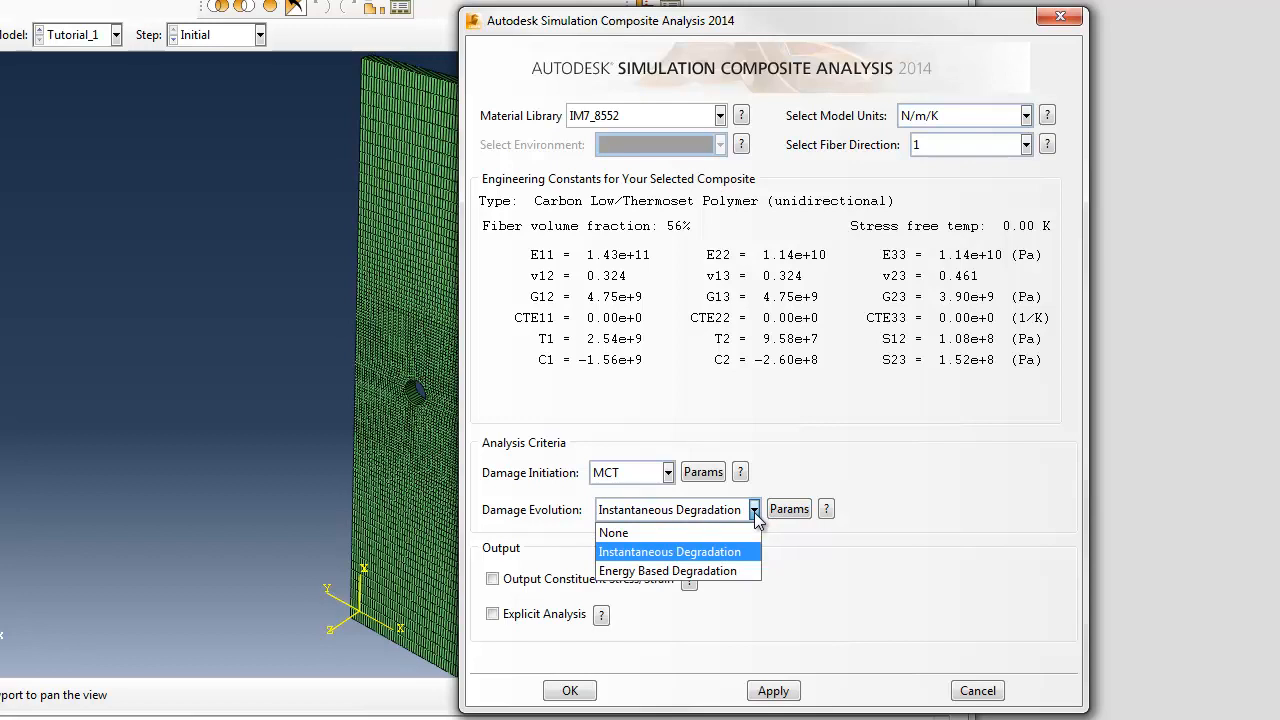
mouse_move(783, 522)
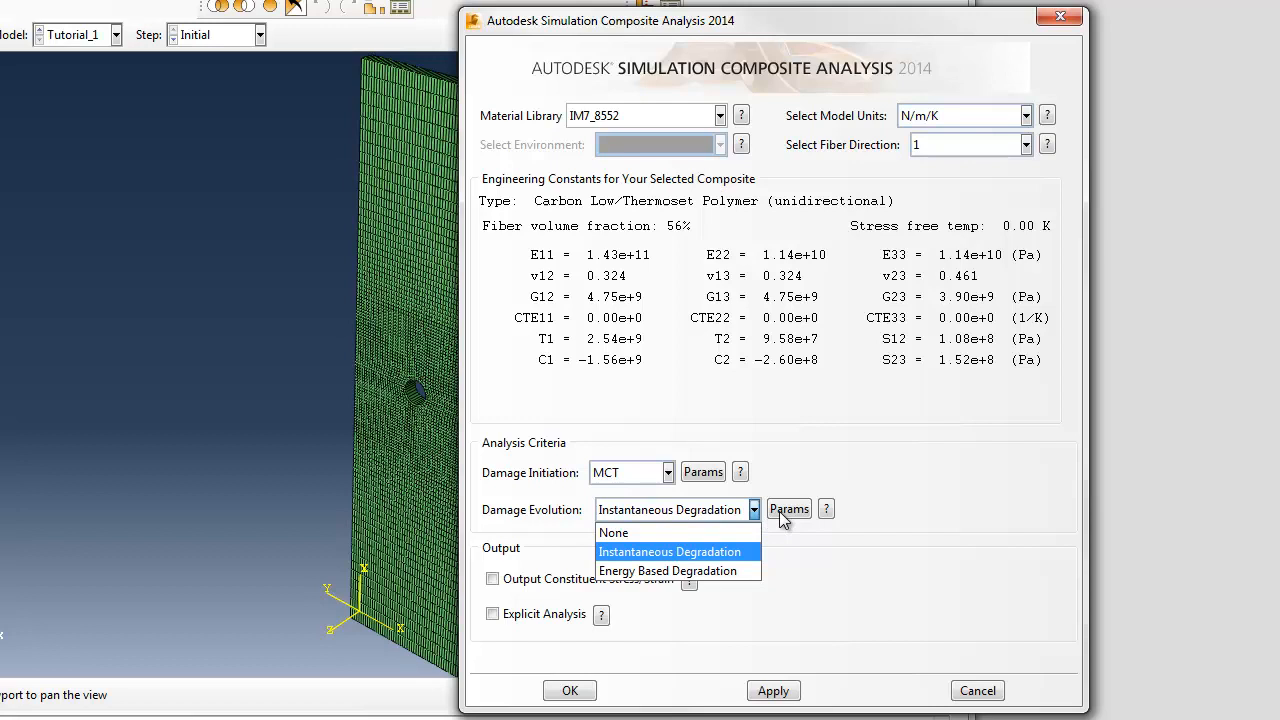
left_click(669, 551)
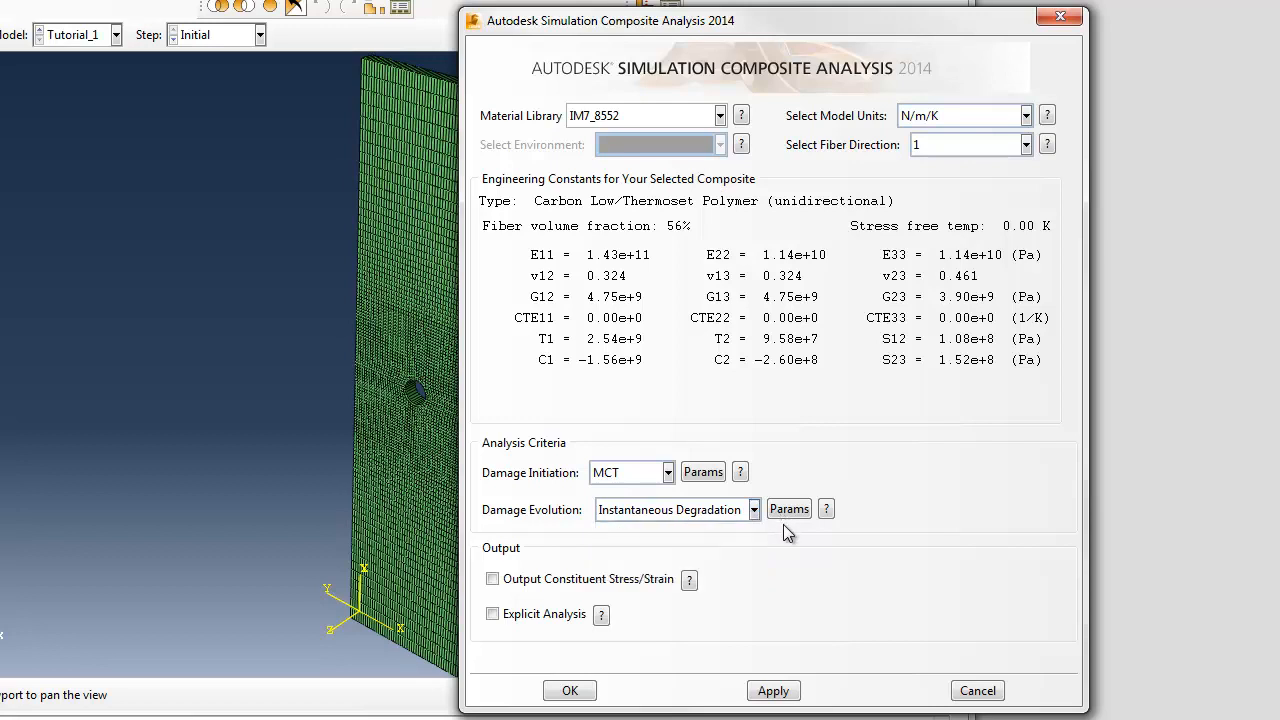
left_click(789, 508)
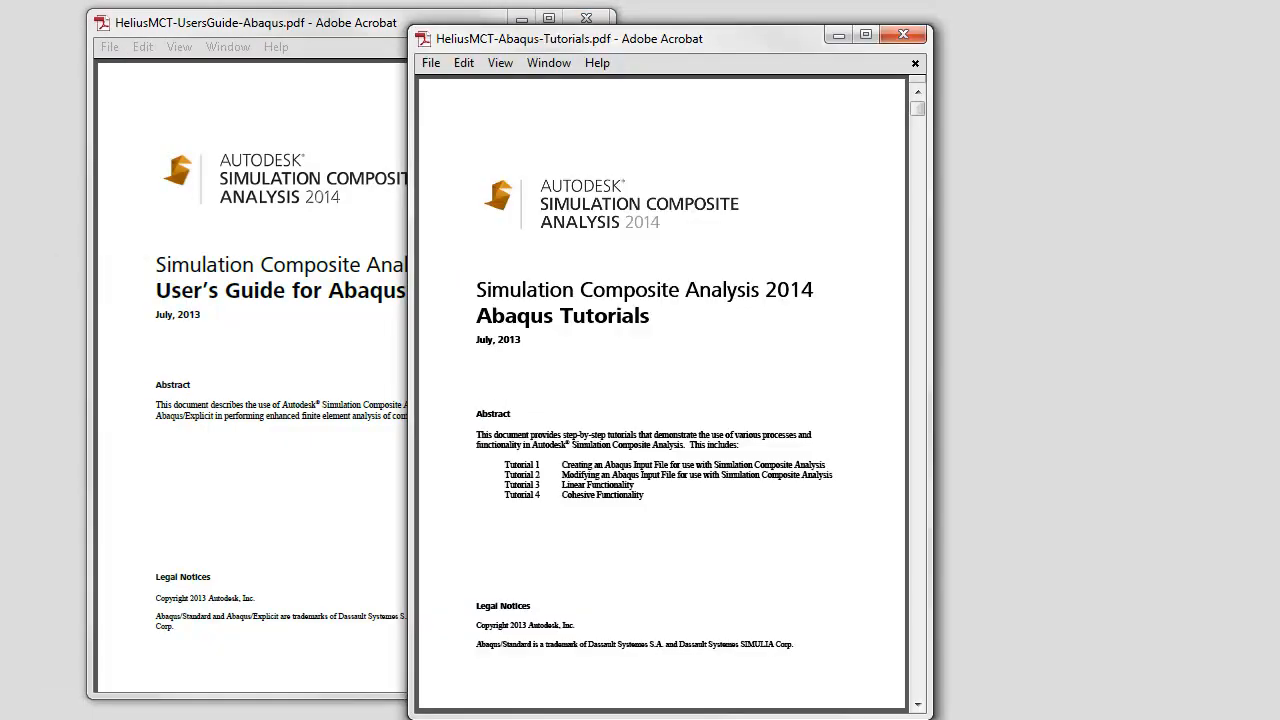
mouse_move(630, 680)
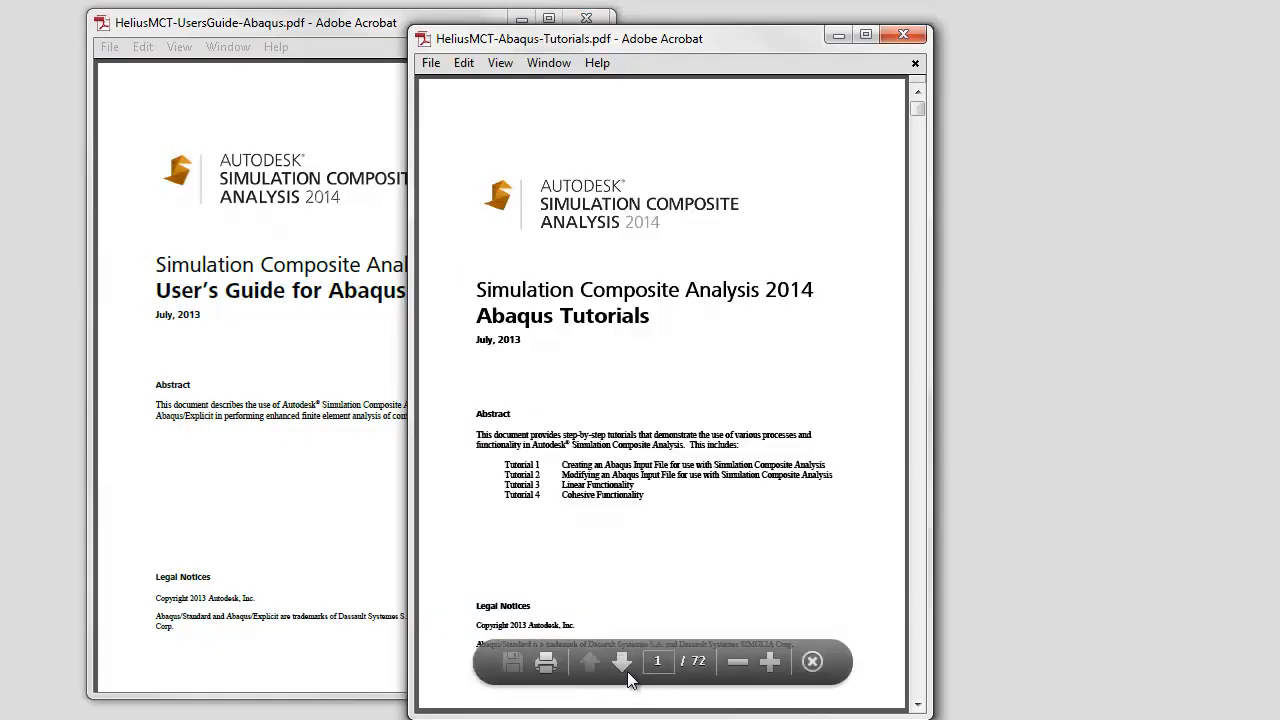
- Advance the Abaqus Tutorials PDF to page 2, the table of contents
left_click(621, 663)
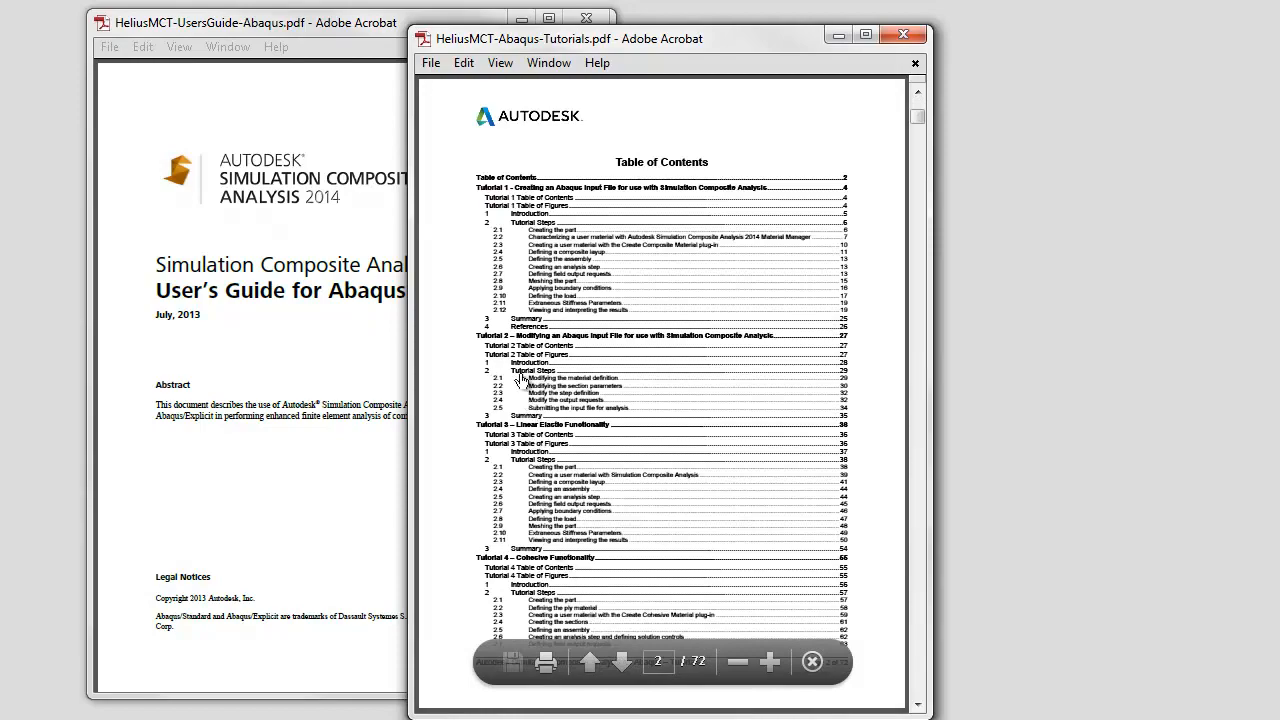